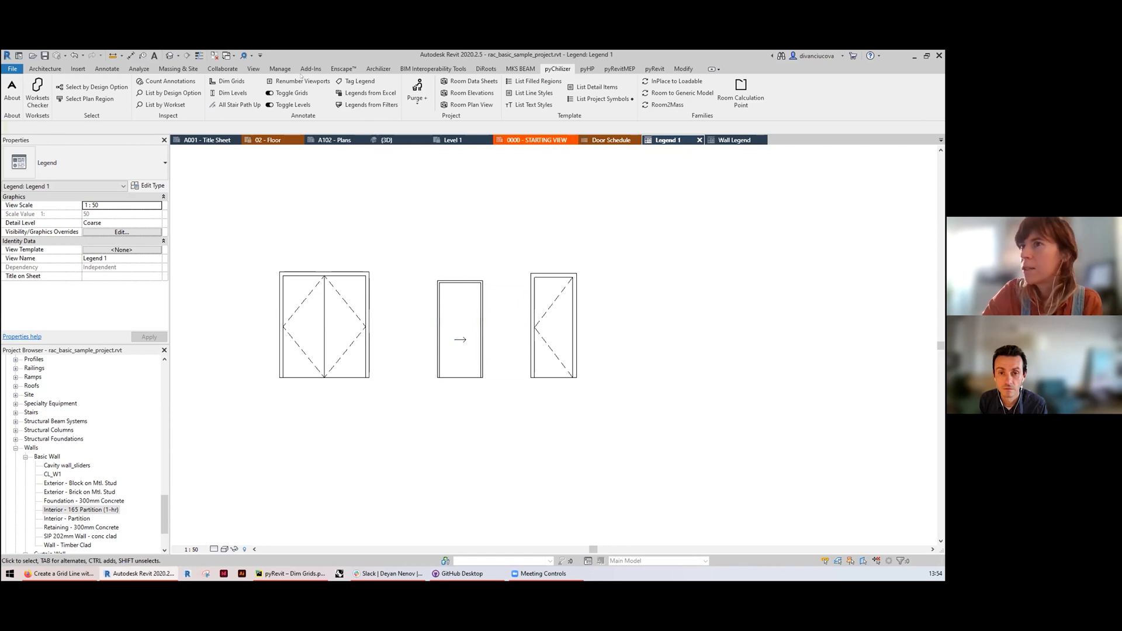
mouse_move(168, 81)
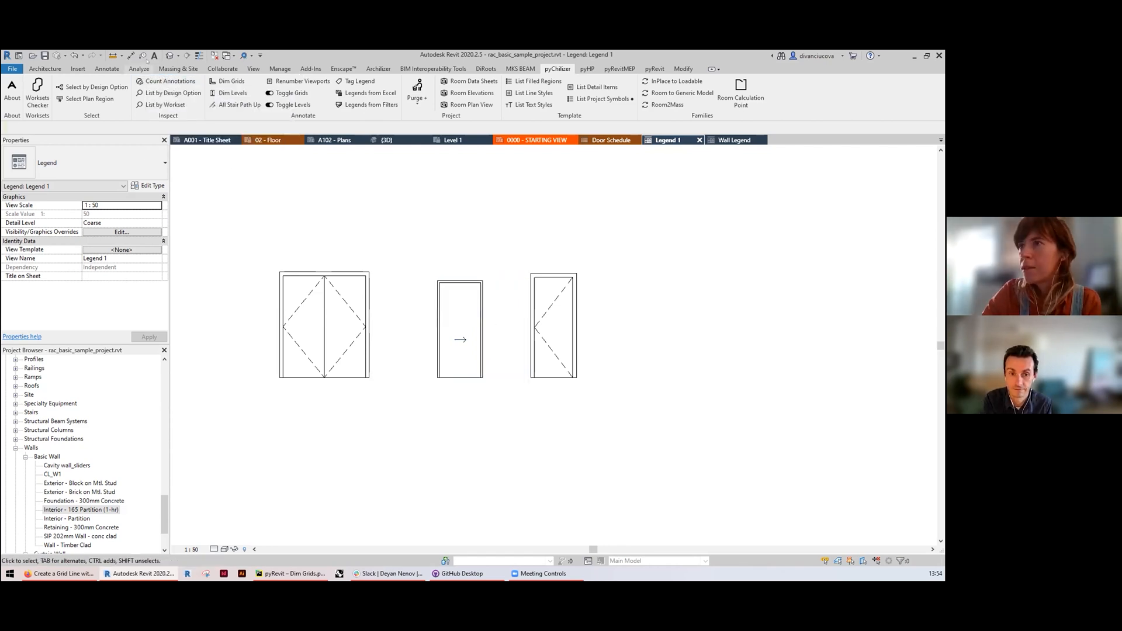
mouse_move(153, 56)
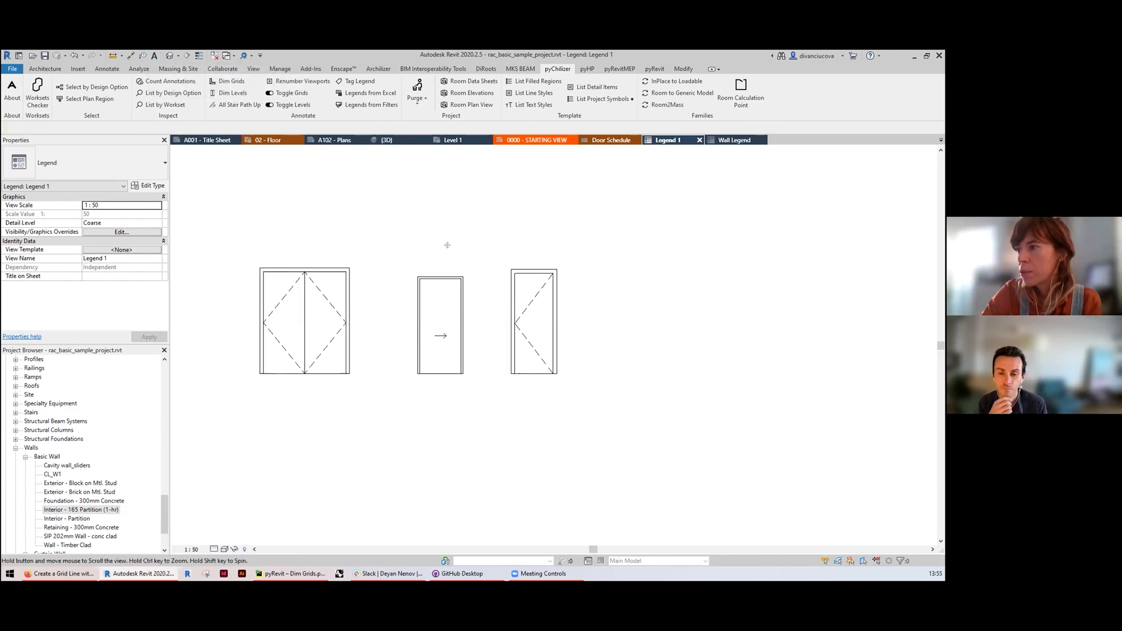
Run pyChilizer Tag Legend on the door legend with 2.5mm Arial text at Bottom Centre
click(439, 324)
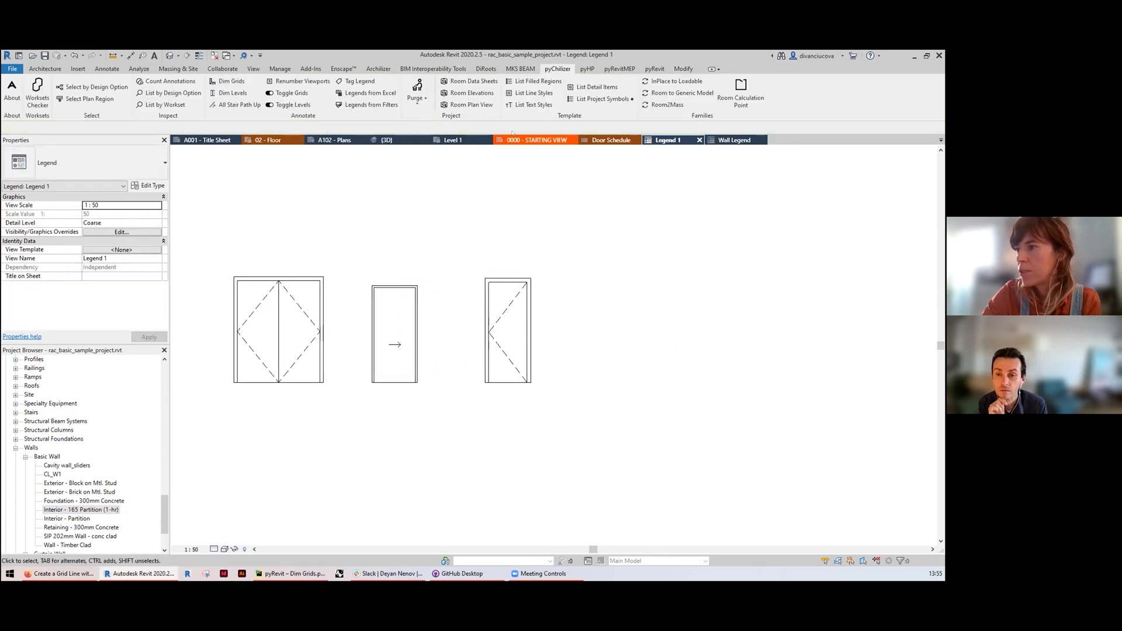
mouse_move(356, 81)
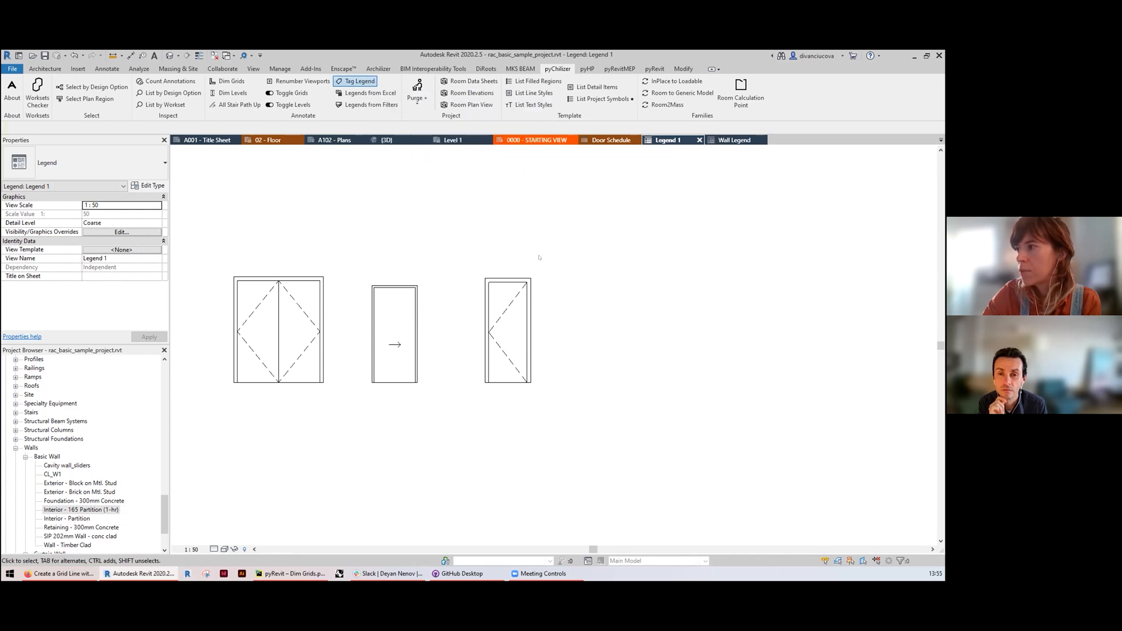
click(357, 80)
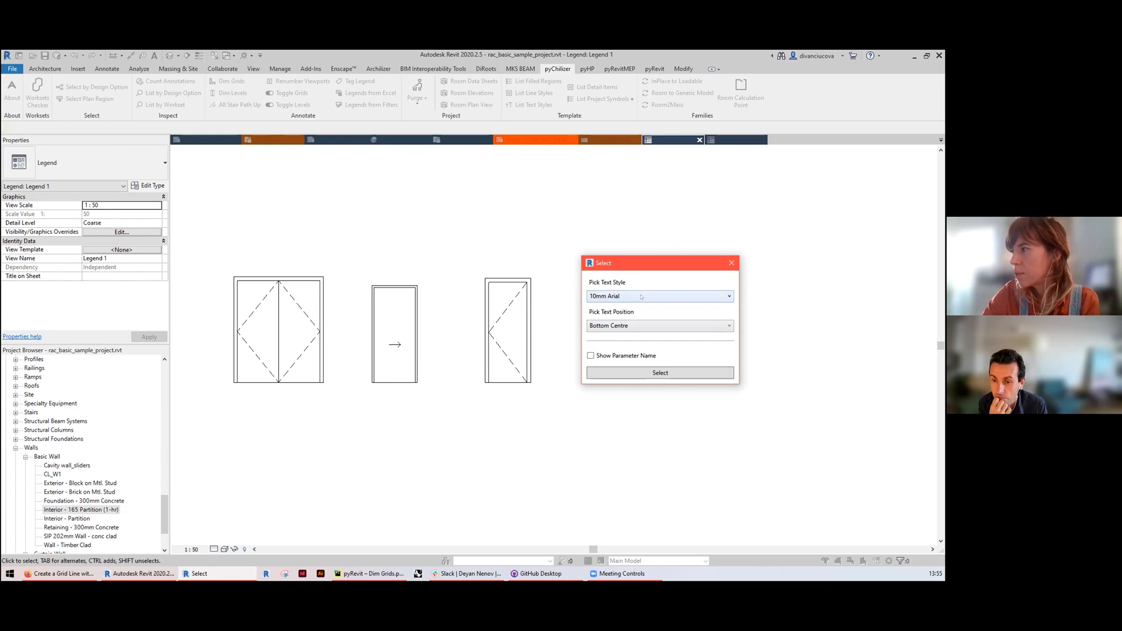
click(658, 295)
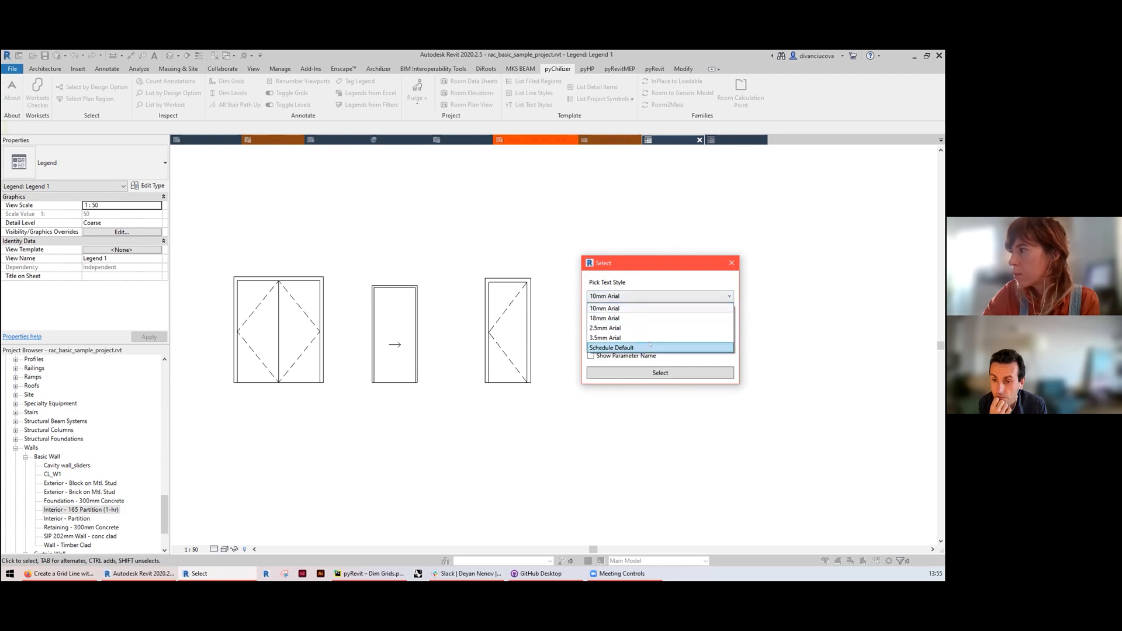
click(605, 327)
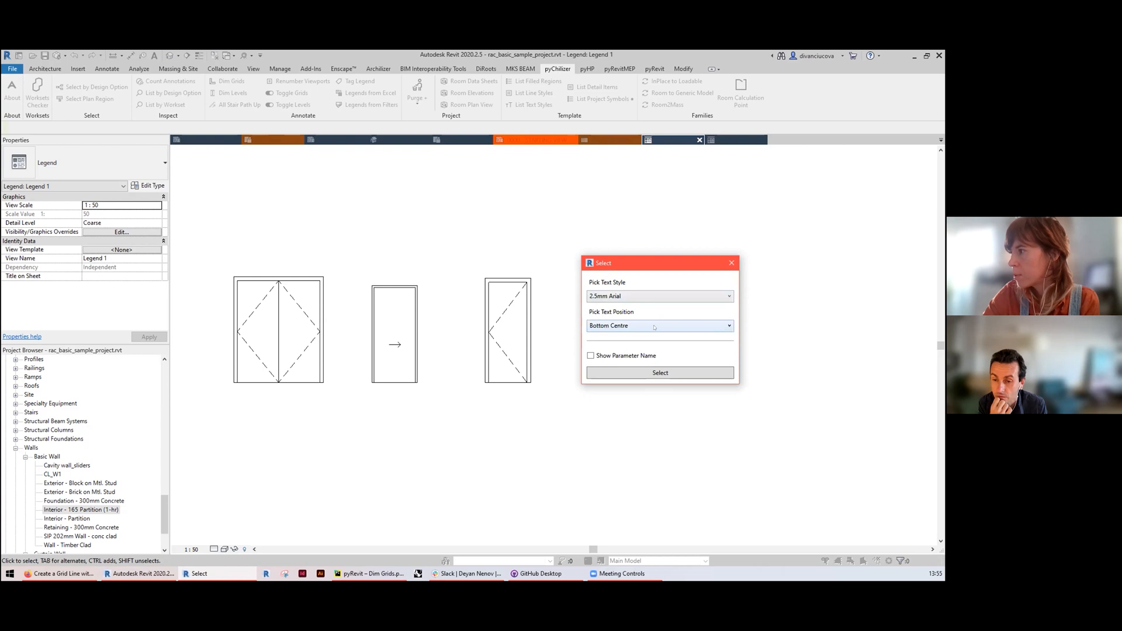
click(658, 326)
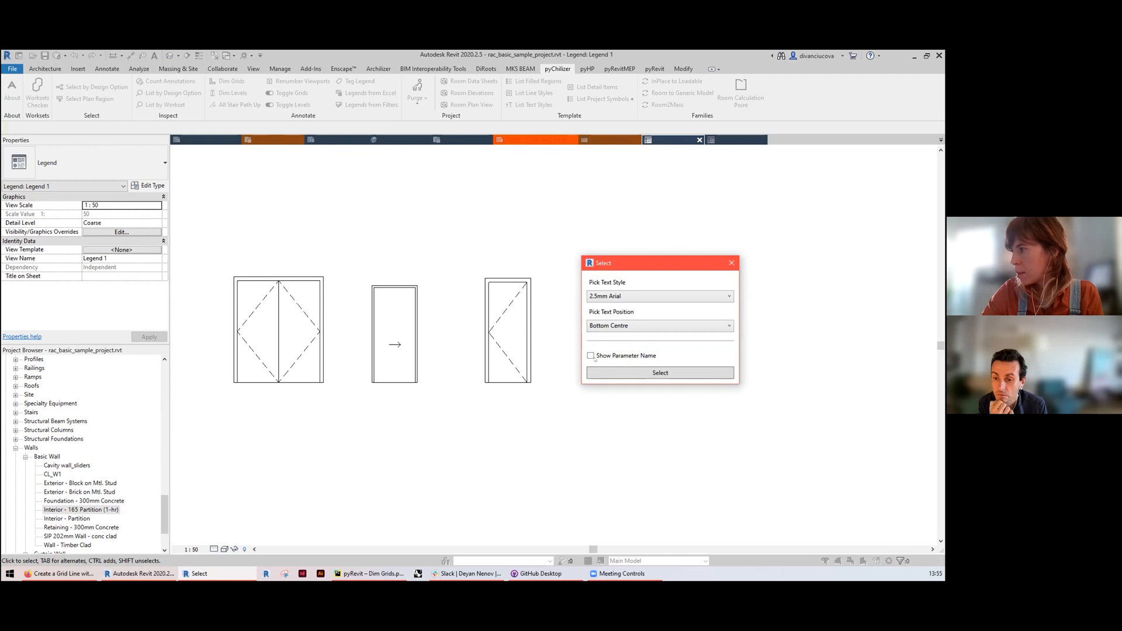
Confirm the text settings and filter the parameter picker, ticking Height alongside Type Mark, Type Name and Width
click(659, 372)
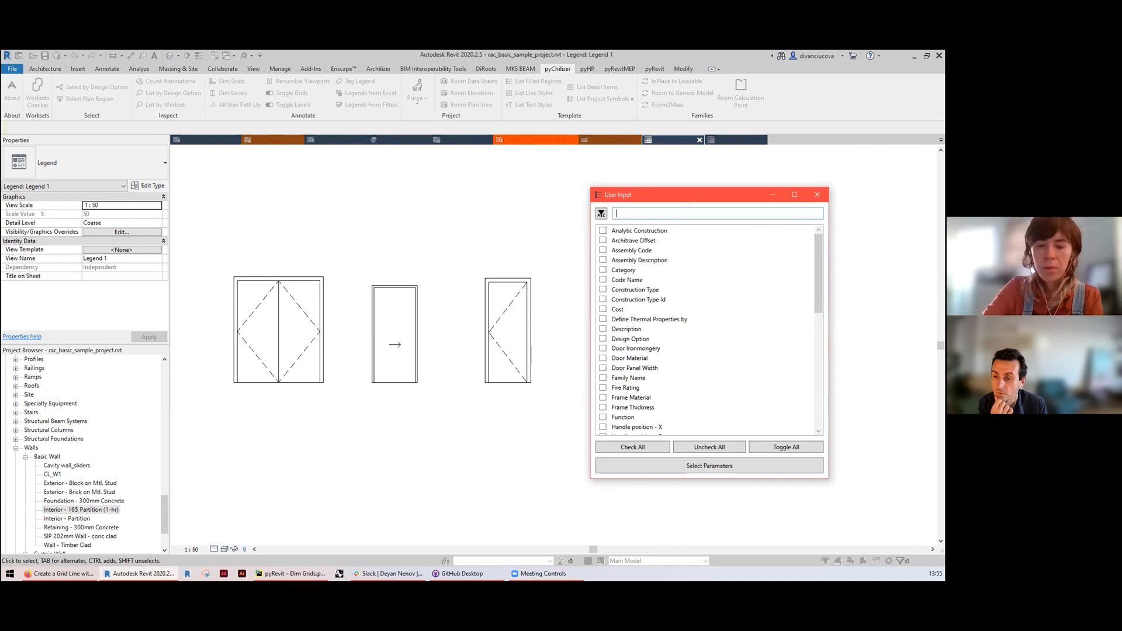
text(ty)
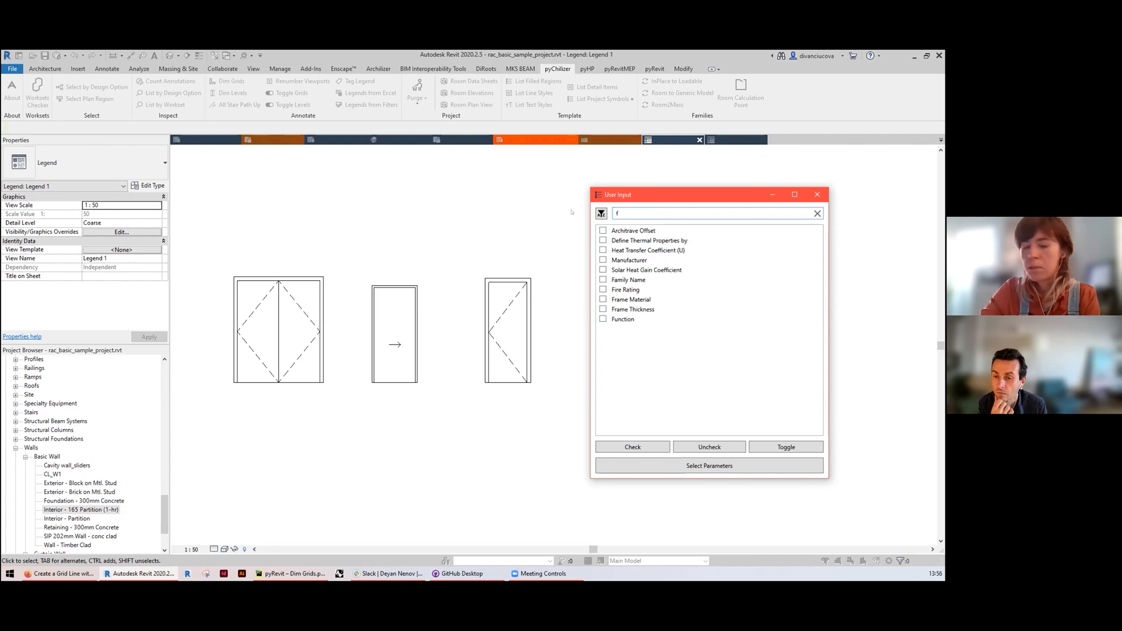
text(amily)
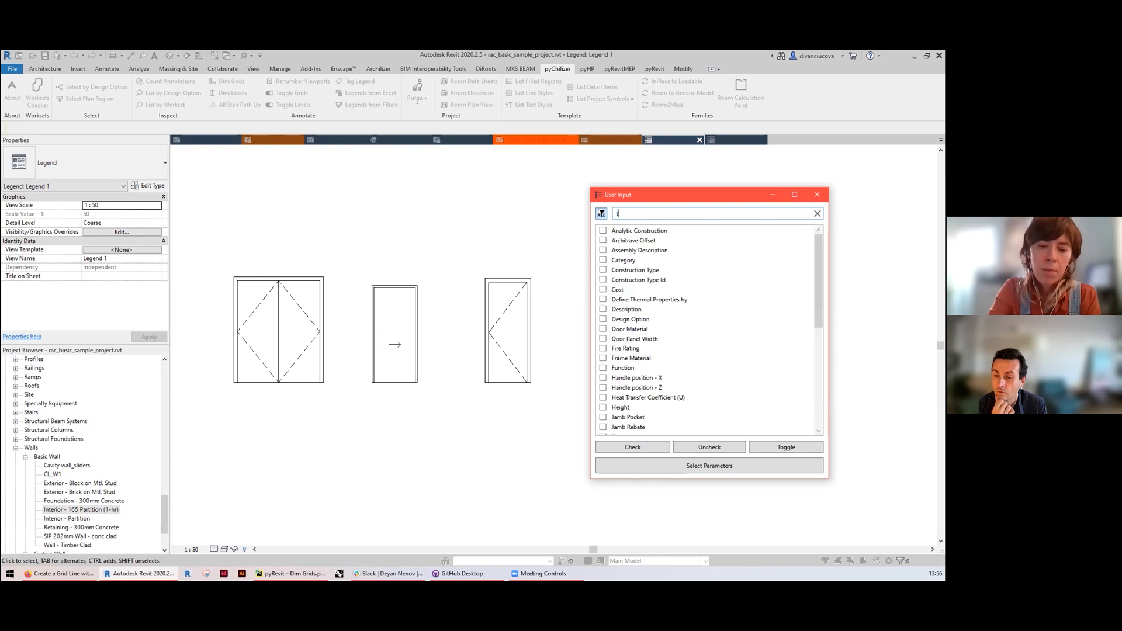
text(ype)
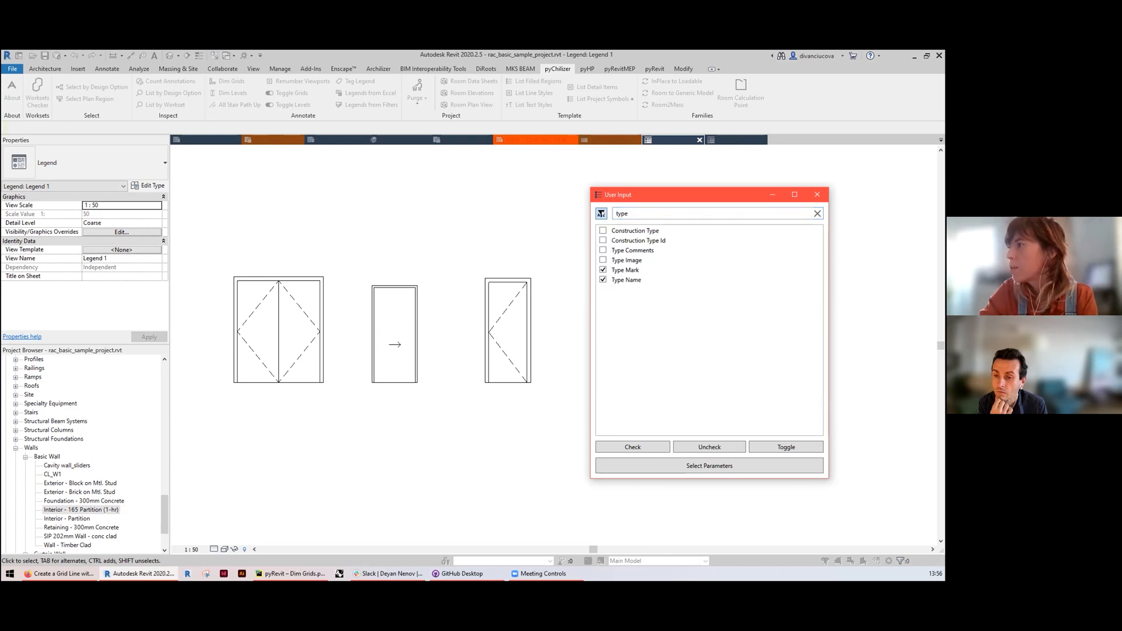
text(wi)
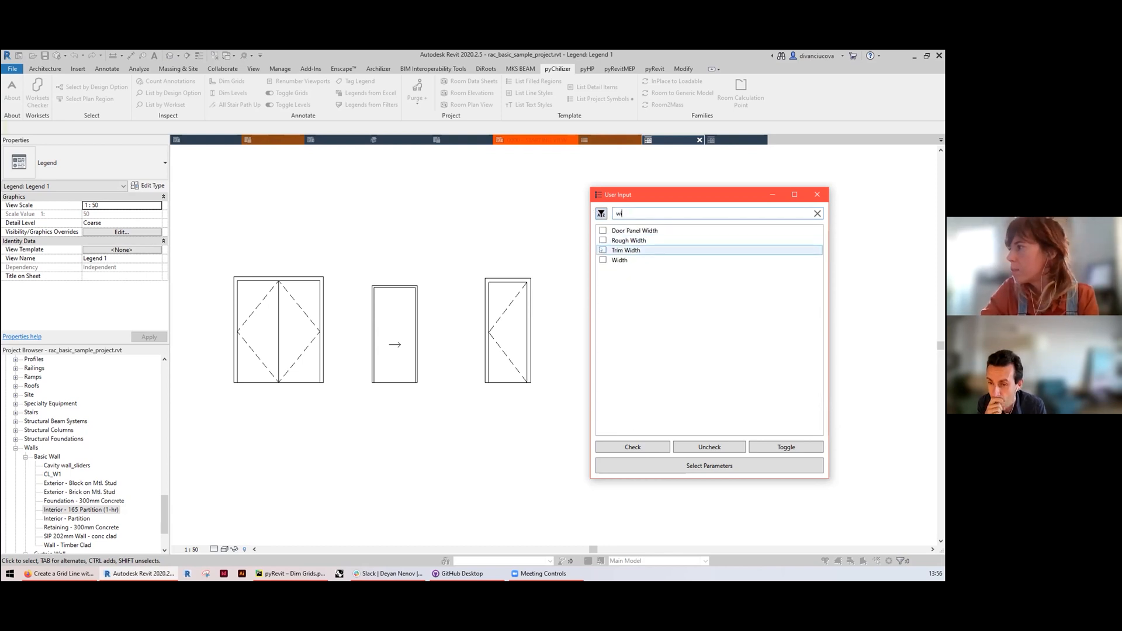
text(h)
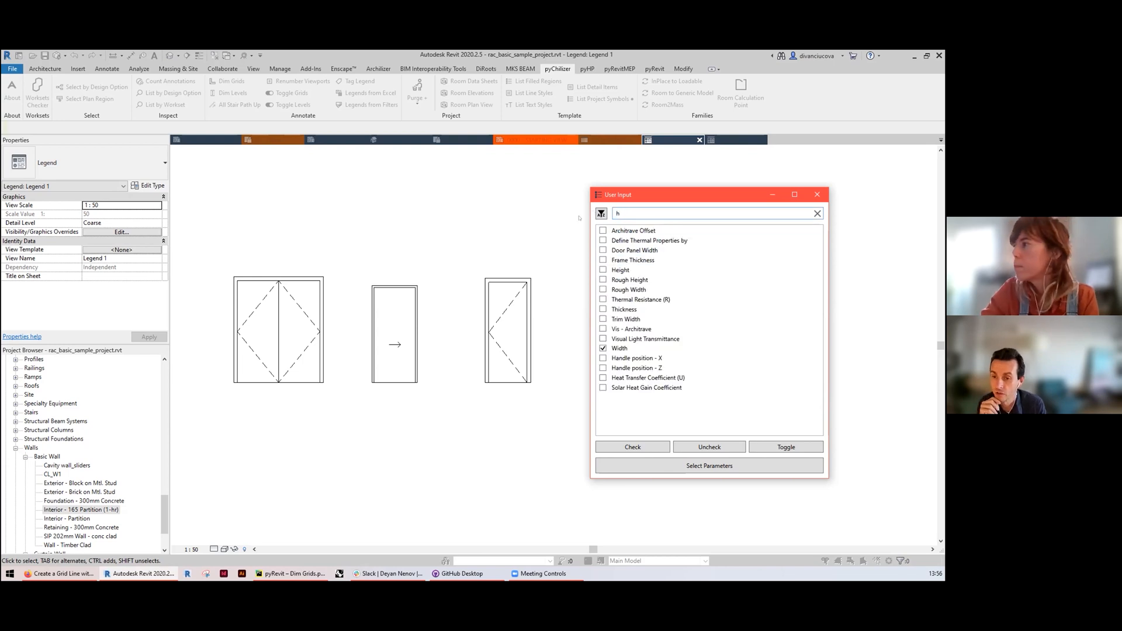
click(817, 213)
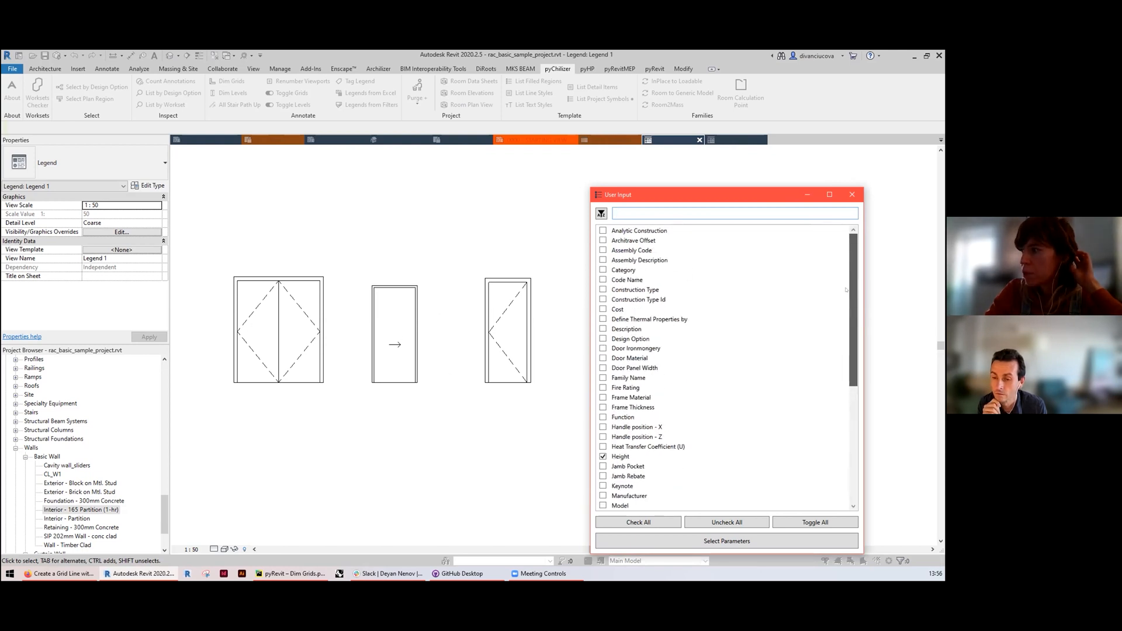
click(634, 367)
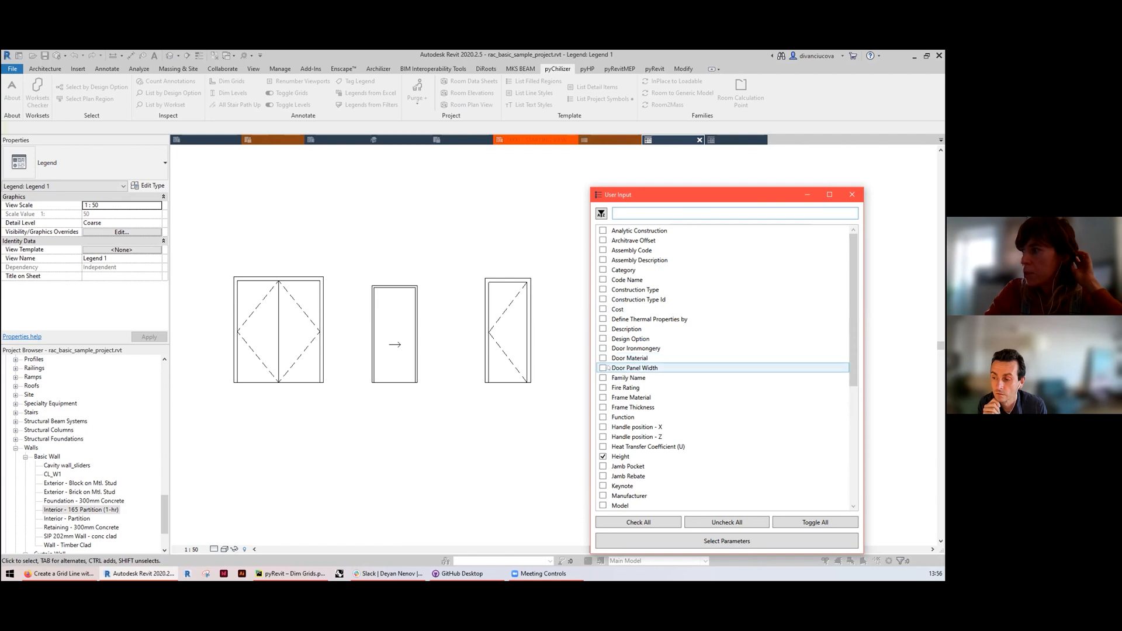
Create the Height, Type Mark, Type Name and Width notes, then move to the wall legend view
scroll(down, 3)
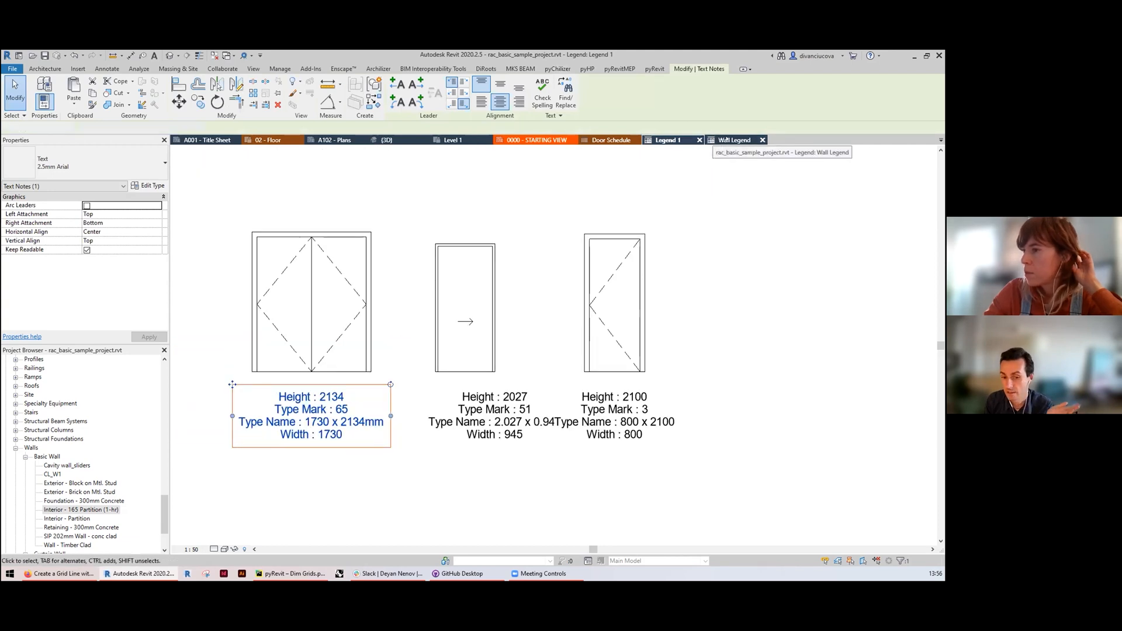
click(734, 139)
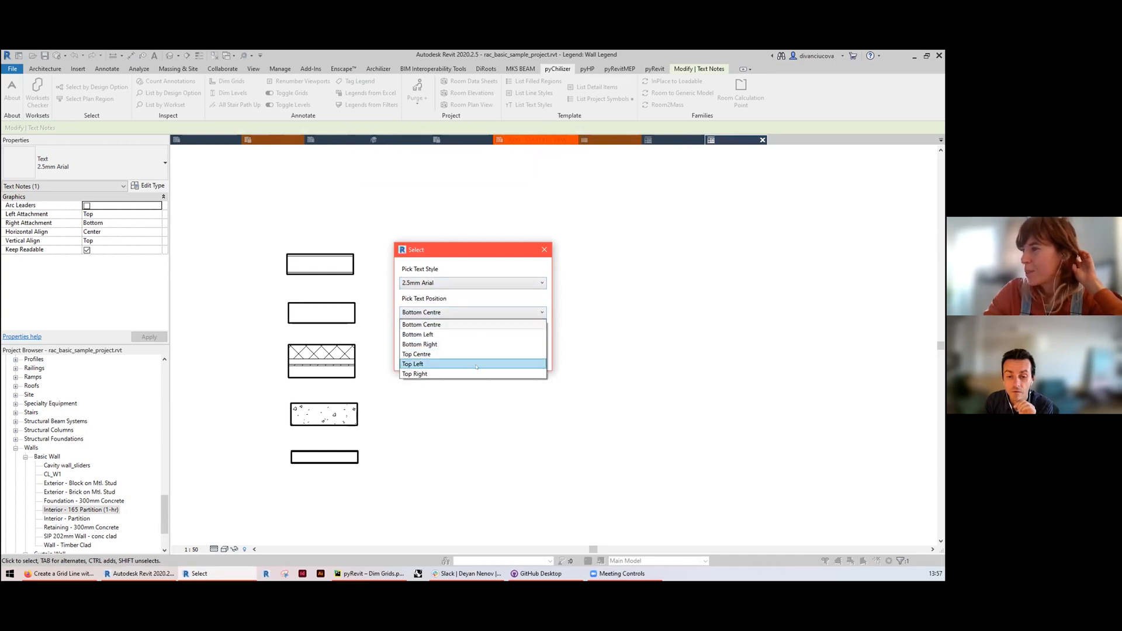
Set the wall legend notes to Top Right and confirm, then abandon the parameter choice
click(415, 374)
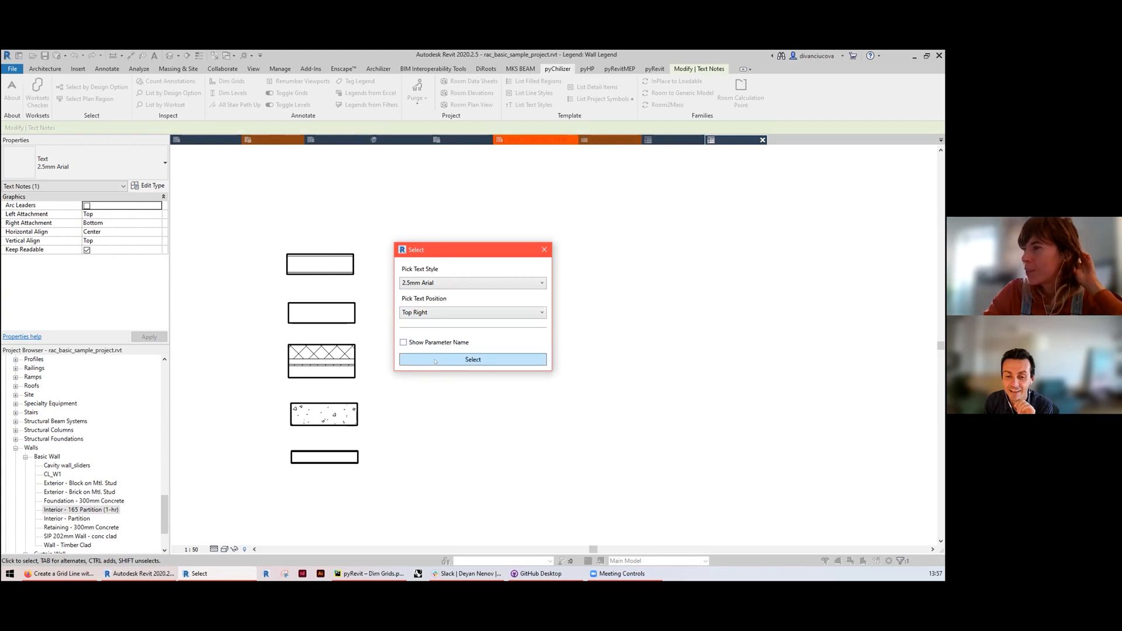
click(472, 358)
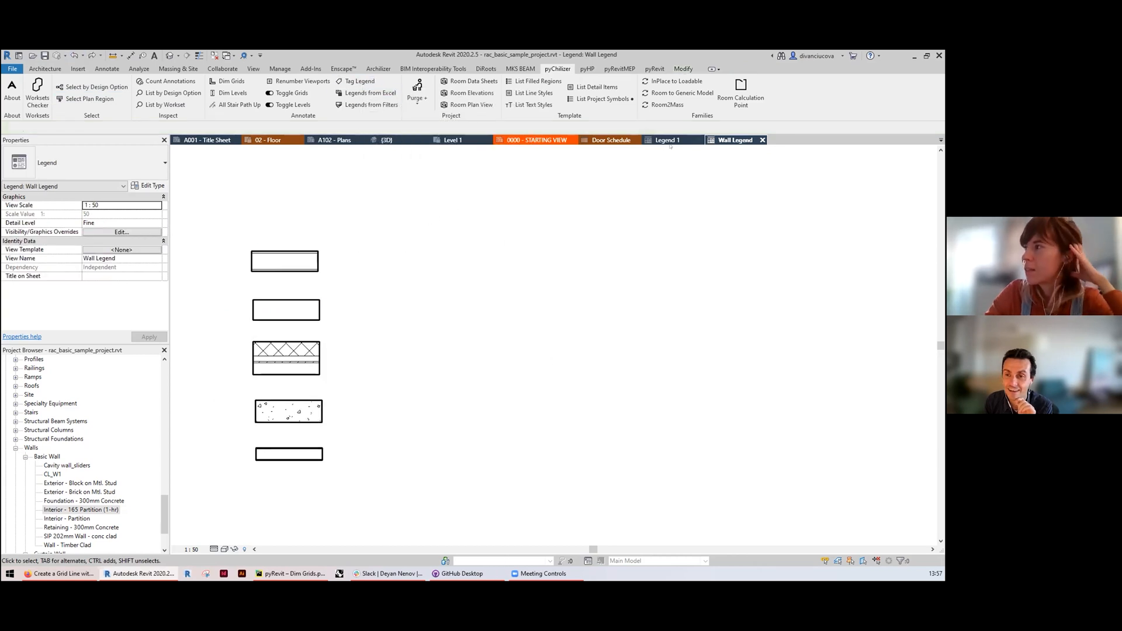
Return to Legend 1, select the door notes and left-align them
click(666, 139)
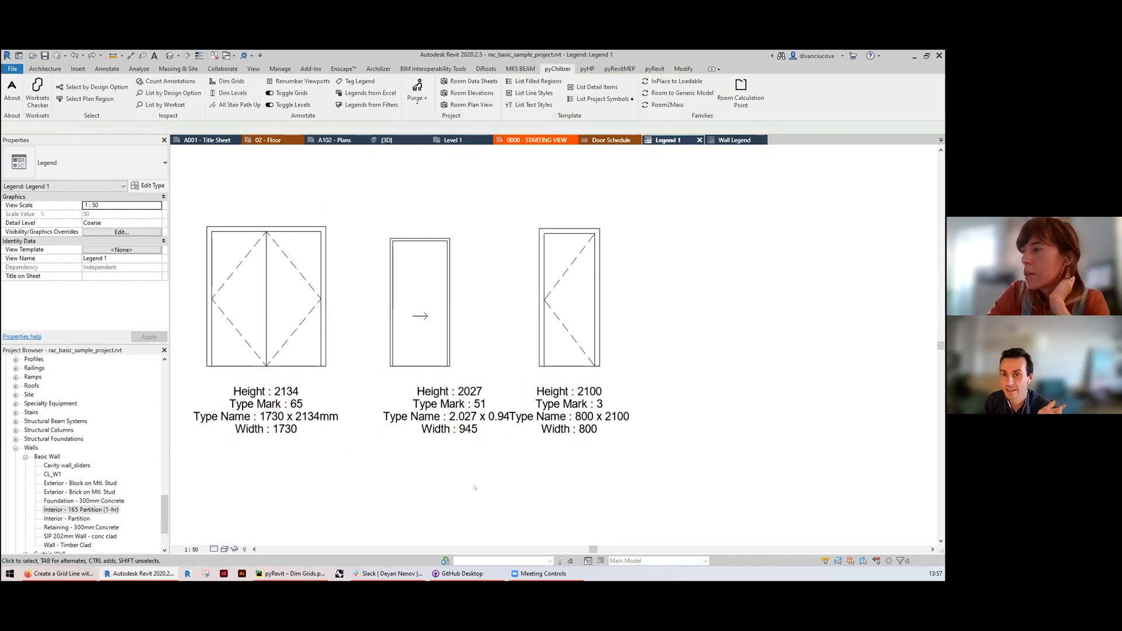
click(466, 411)
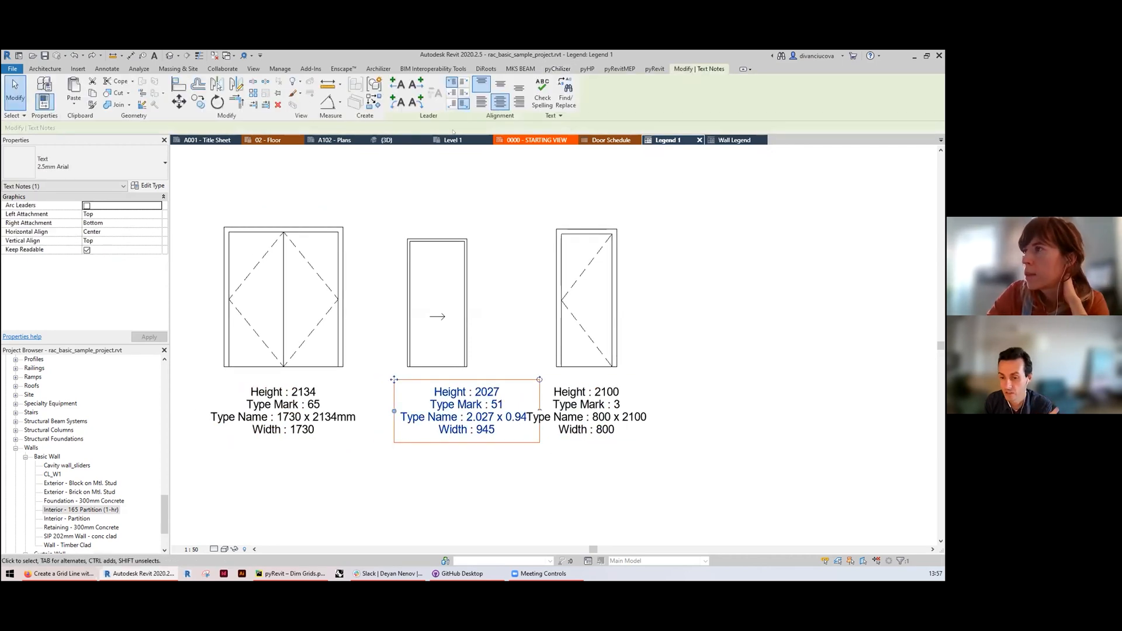
click(466, 103)
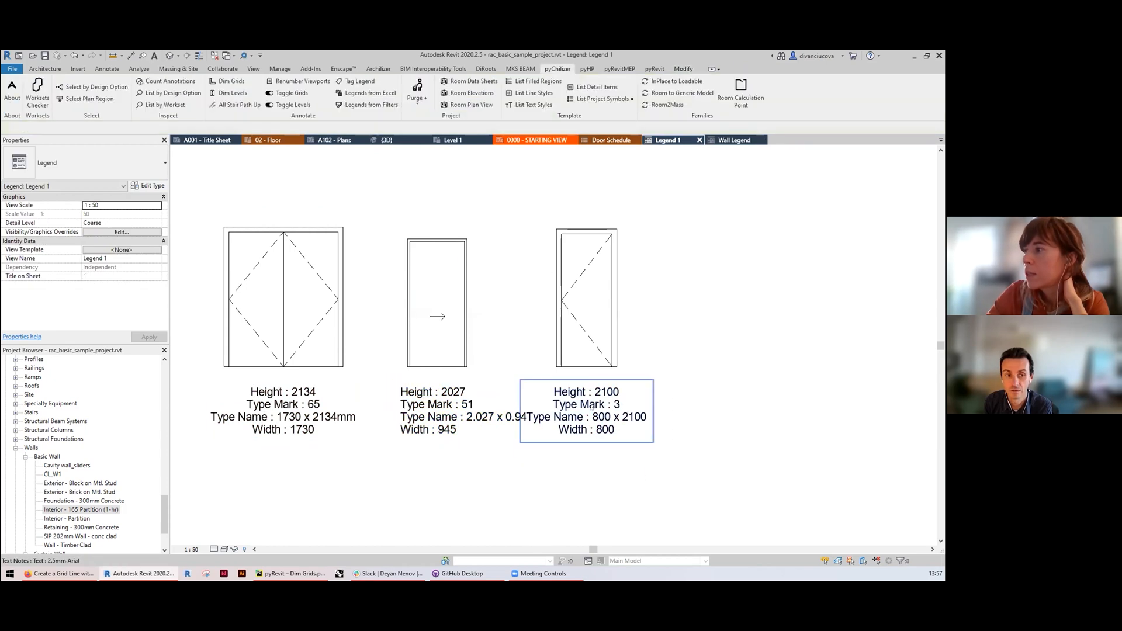
click(283, 410)
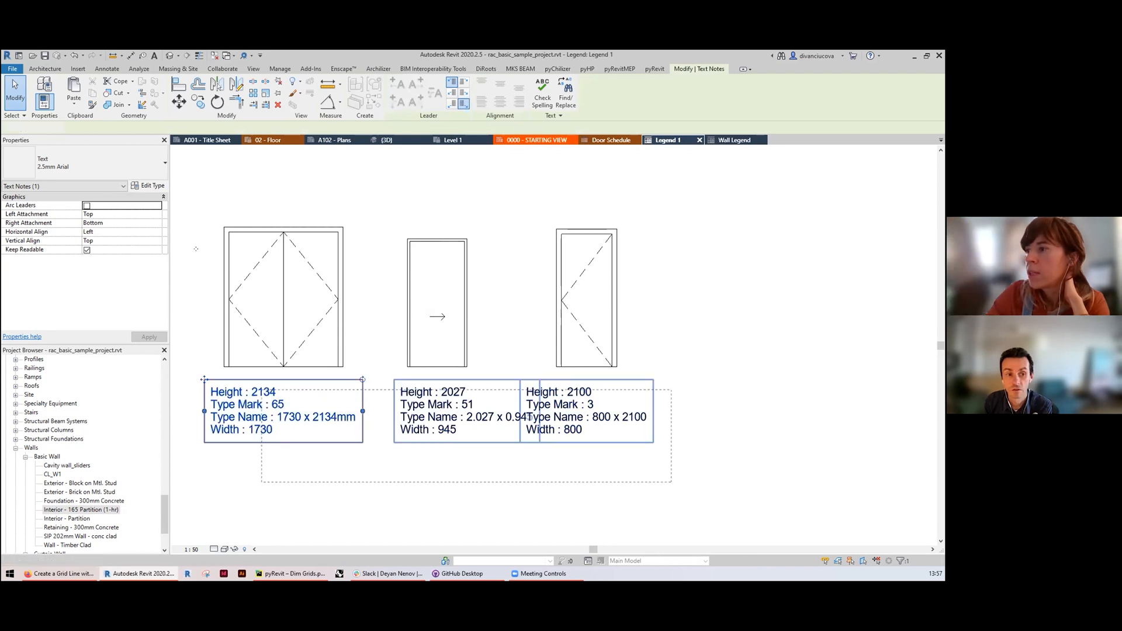
click(164, 164)
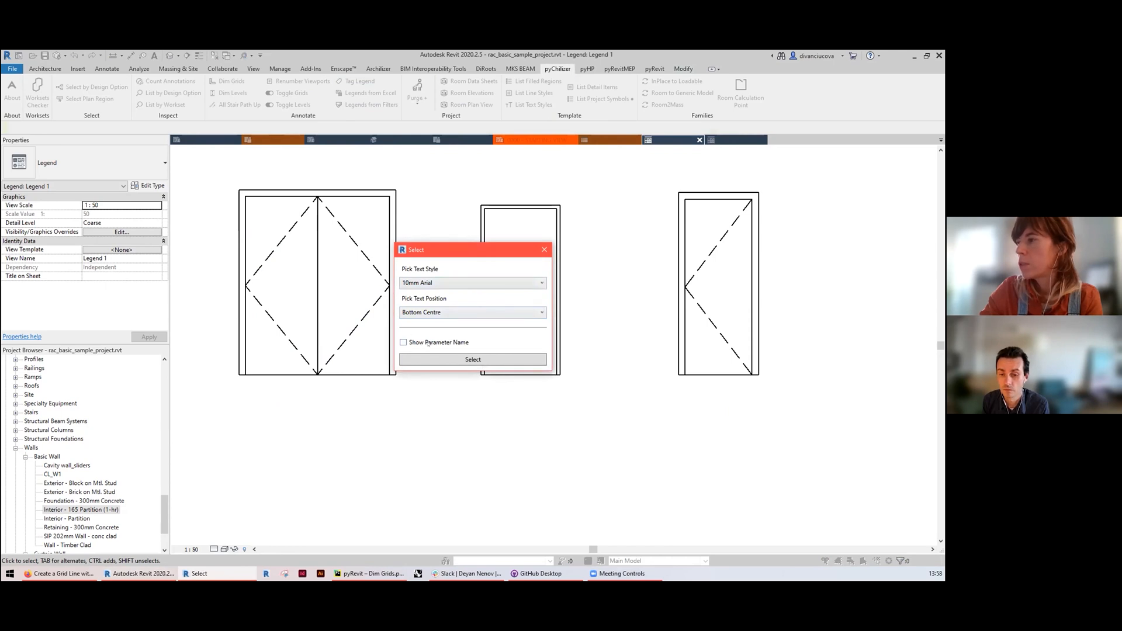
Restart door tagging with 2.5mm Arial at Bottom Centre and reach the parameter picker
click(472, 282)
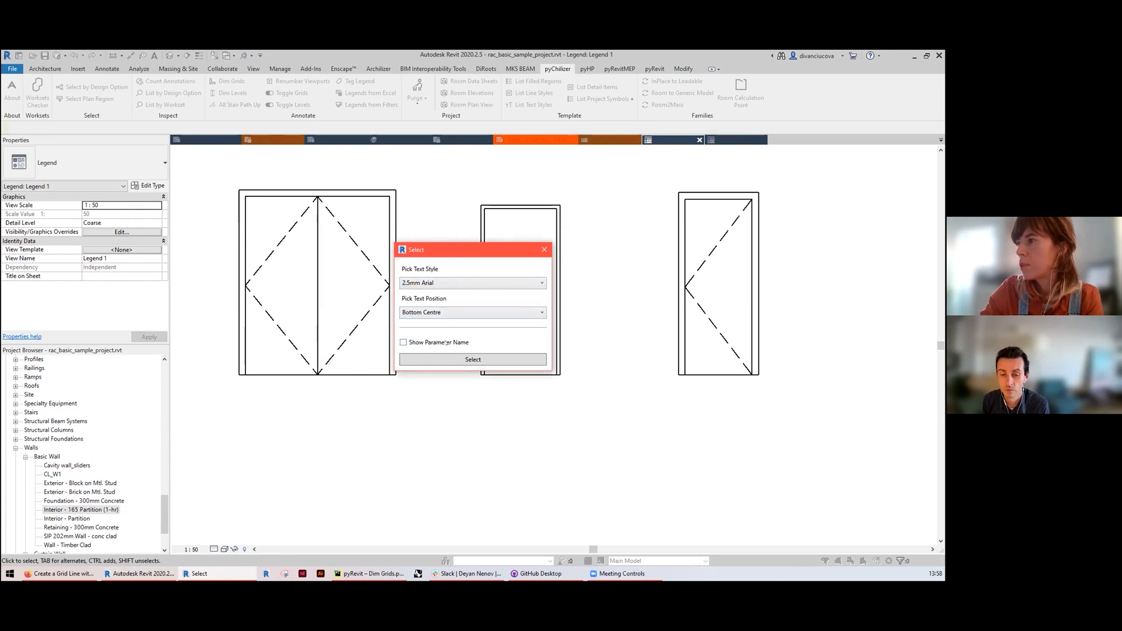
click(472, 359)
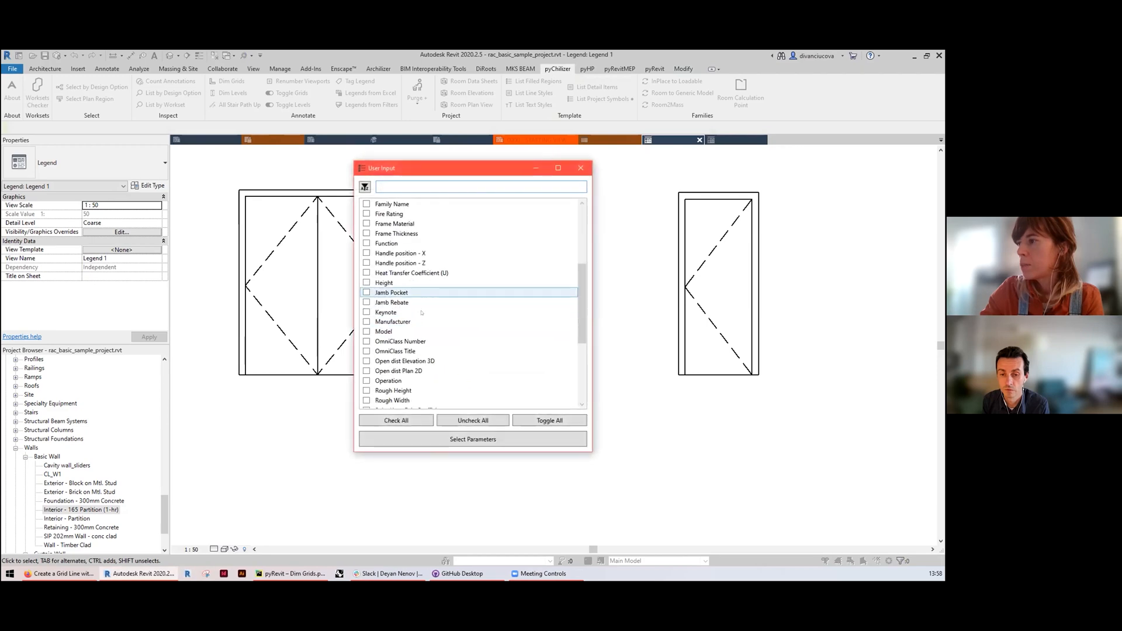
scroll(down, 3)
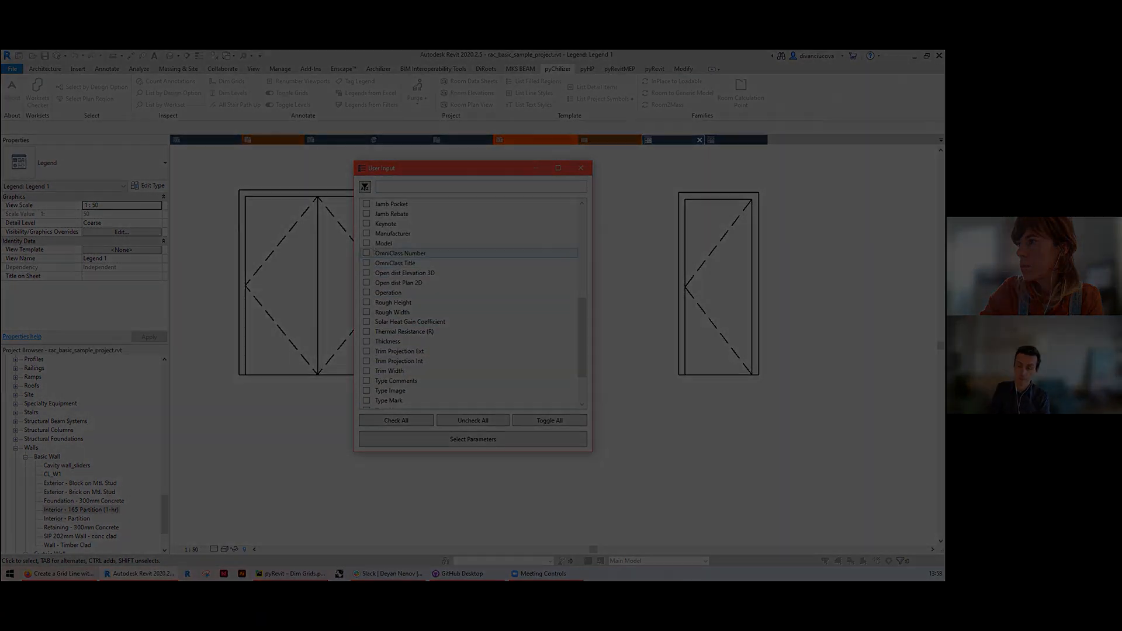